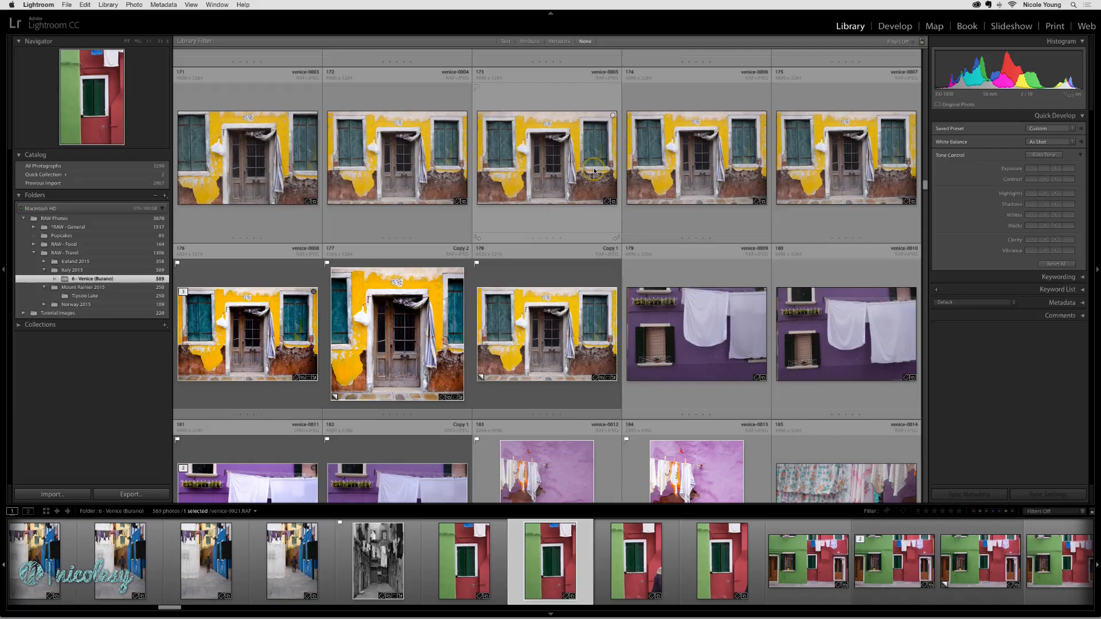
- Show the Lightroom application menu listing Preferences and Catalog Settings
left_click(49, 6)
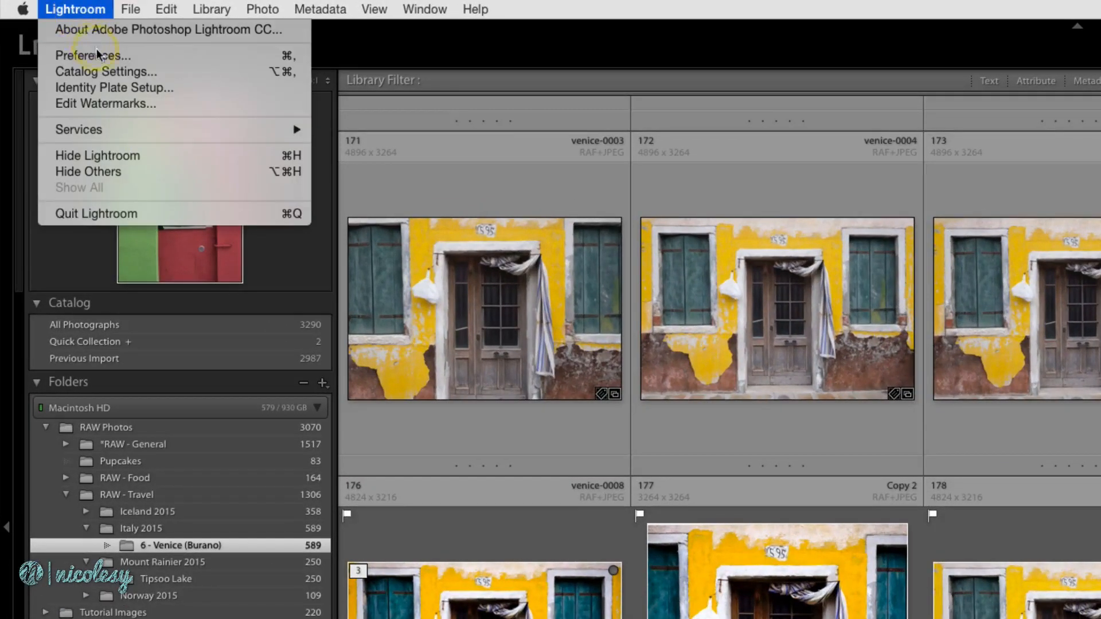
- In Catalog Settings' Metadata tab, turn on 'Automatically write changes into XMP'
left_click(100, 72)
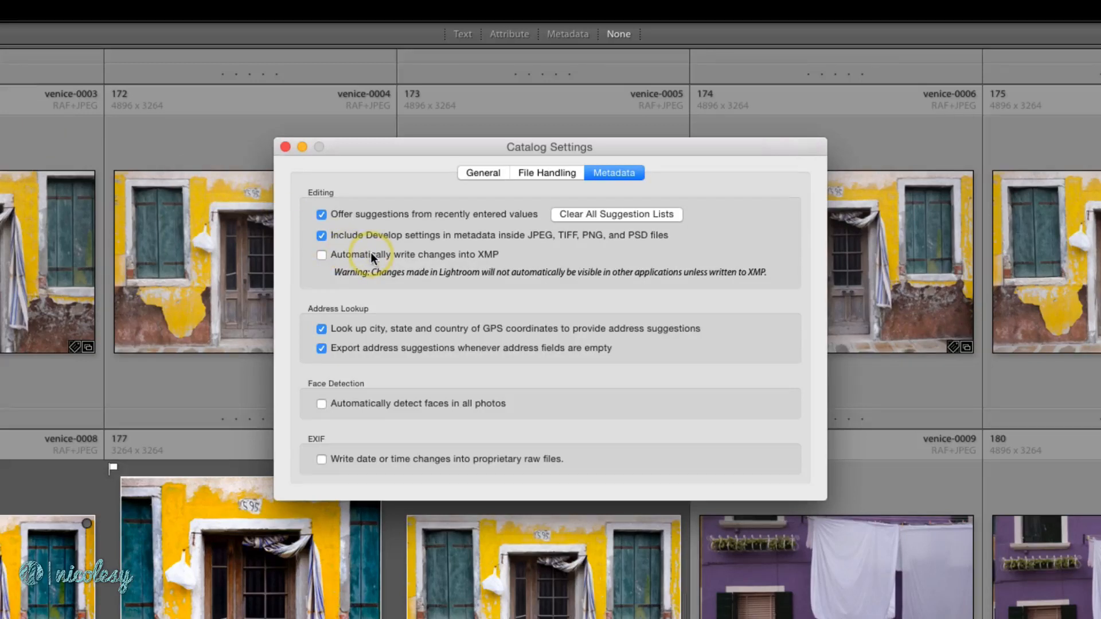
left_click(321, 254)
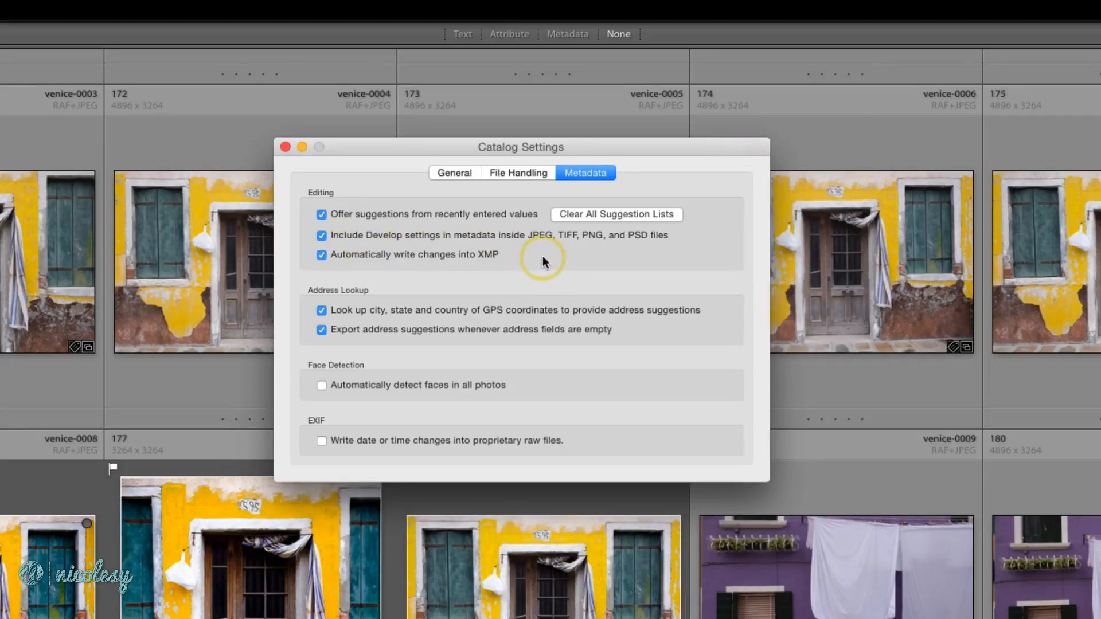